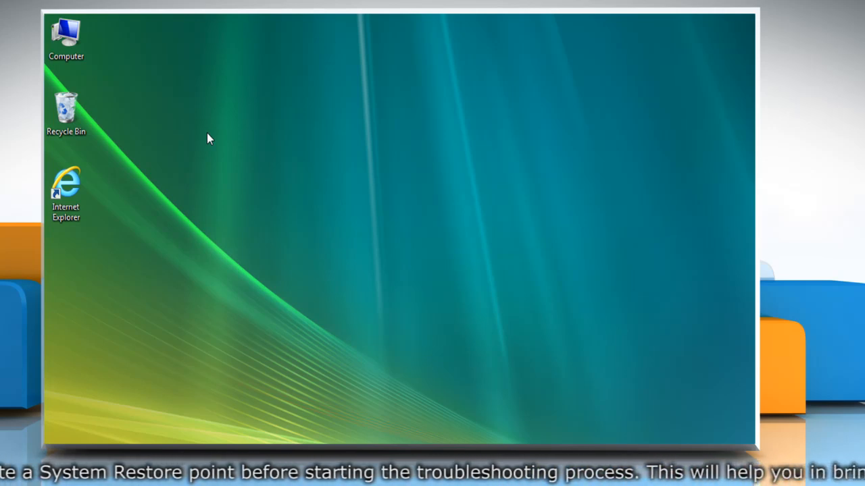
mouse_move(130, 87)
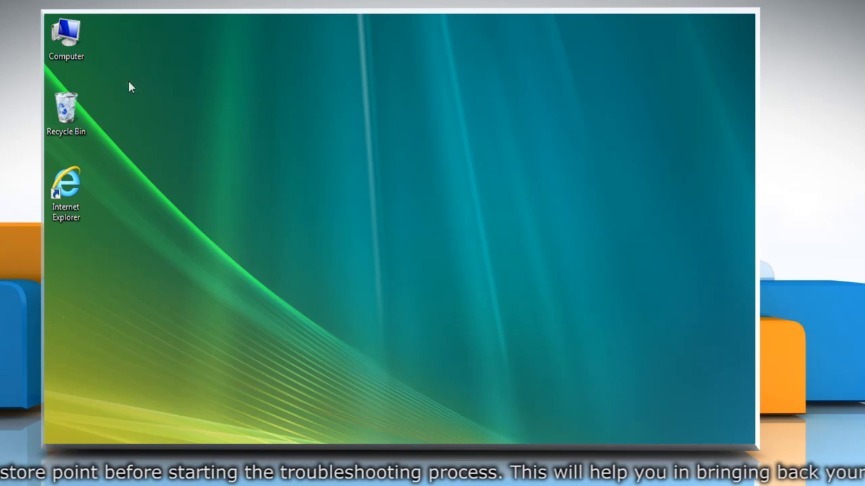
Create a restore point named 'New Restore Point' for drive C, then close System Properties
right_click(66, 37)
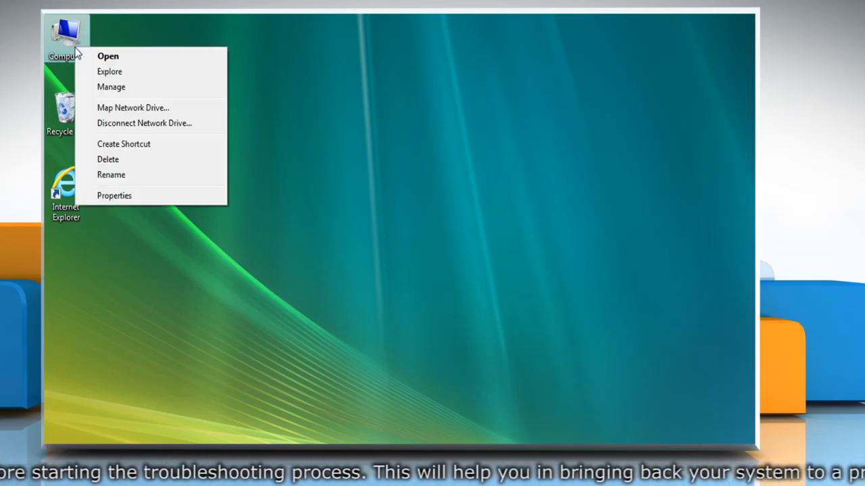
mouse_move(114, 195)
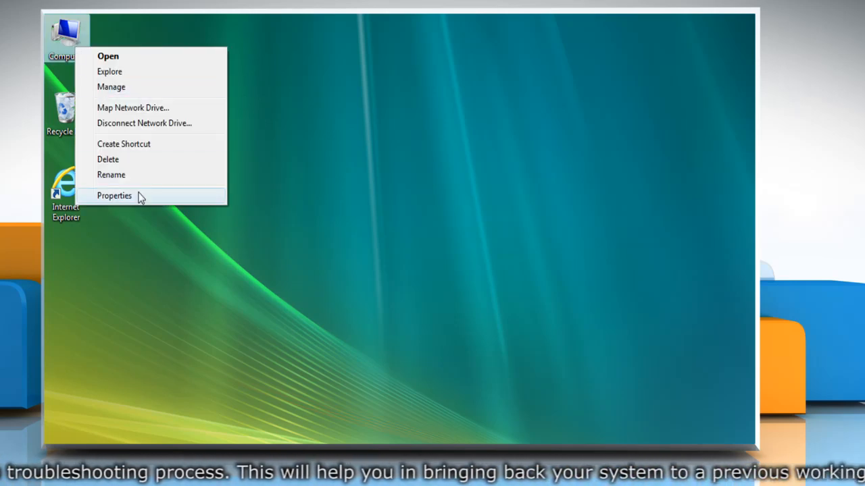
left_click(114, 195)
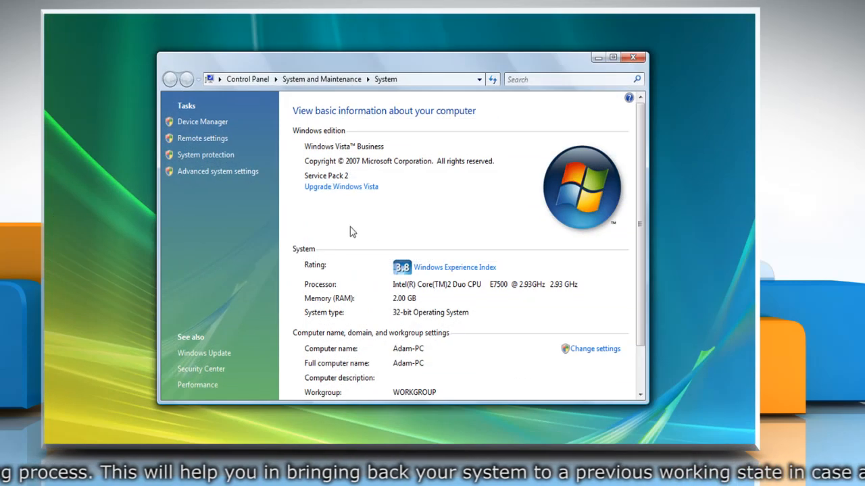
mouse_move(206, 155)
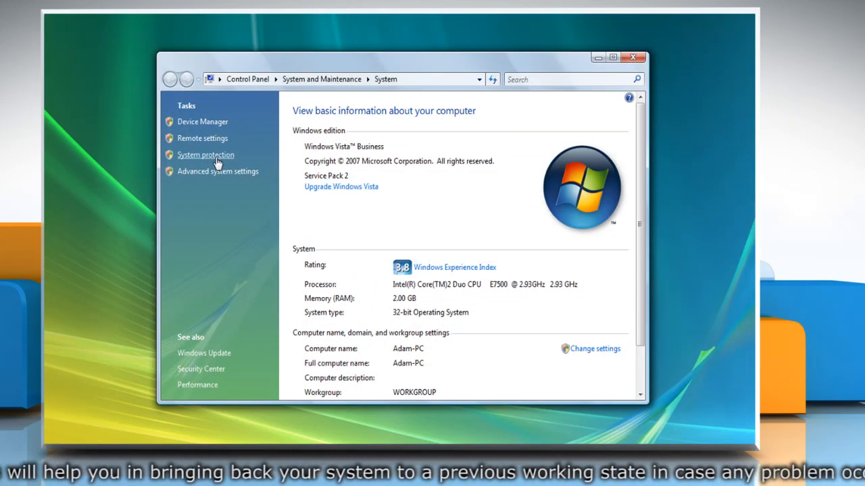
left_click(205, 154)
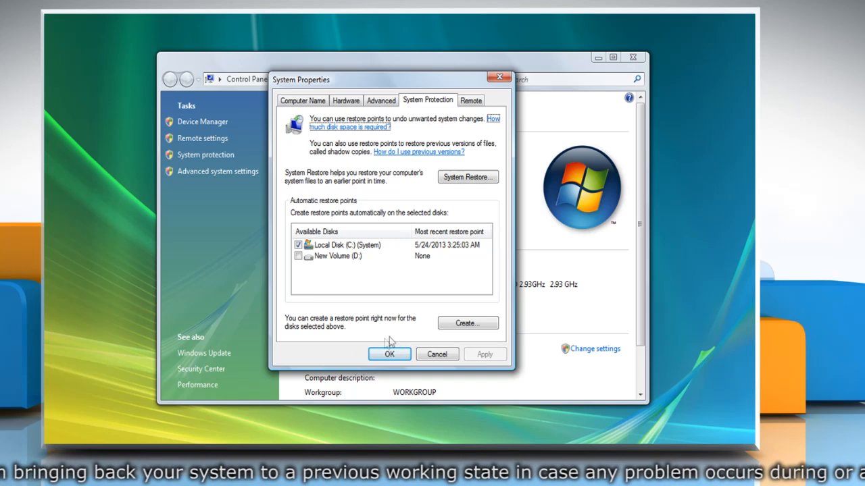
mouse_move(466, 323)
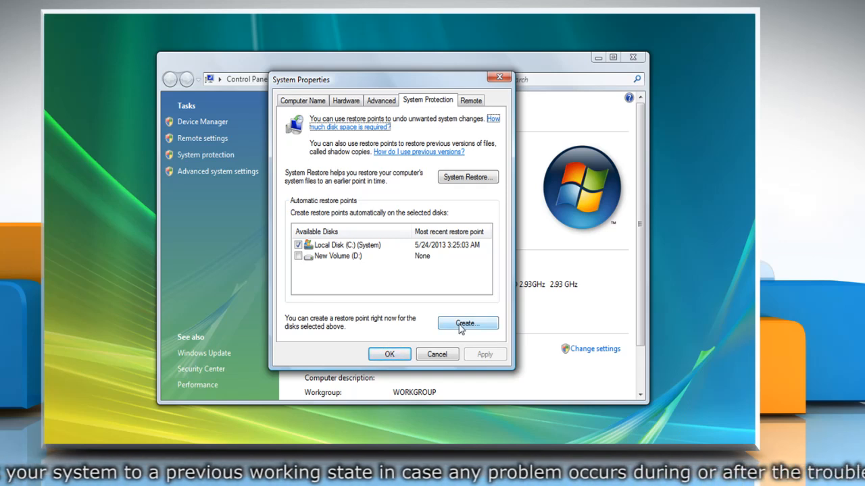
left_click(466, 323)
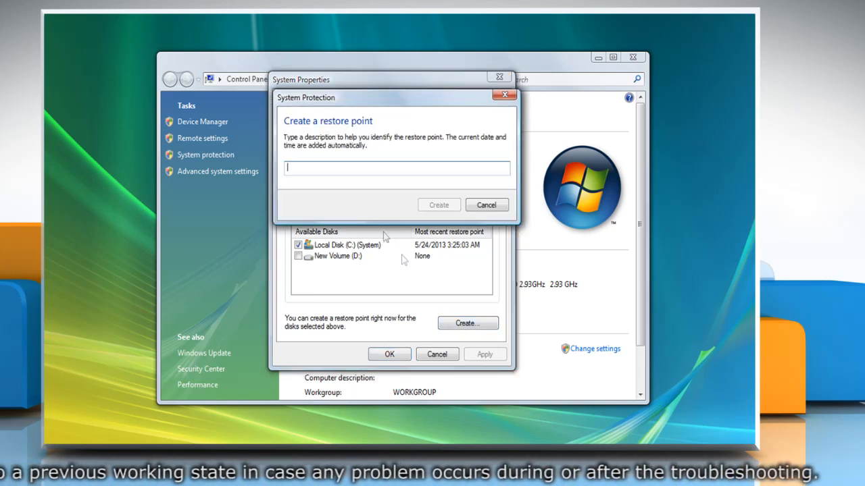
mouse_move(348, 169)
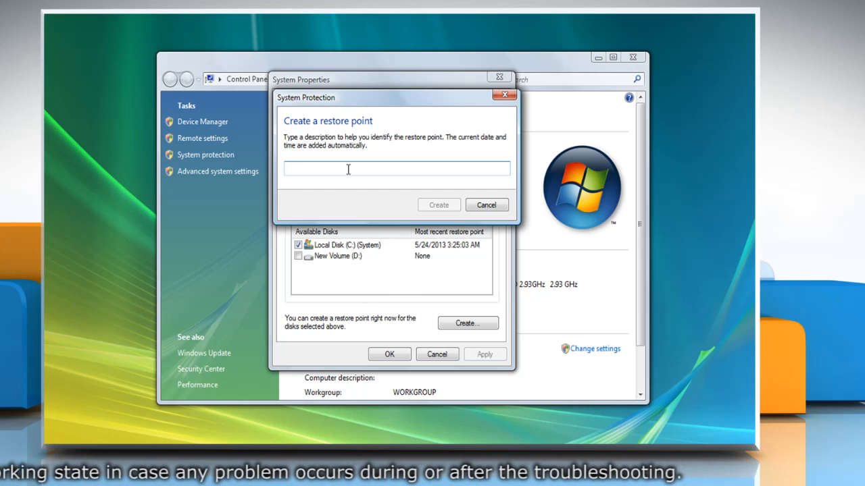
type("New Restore Point")
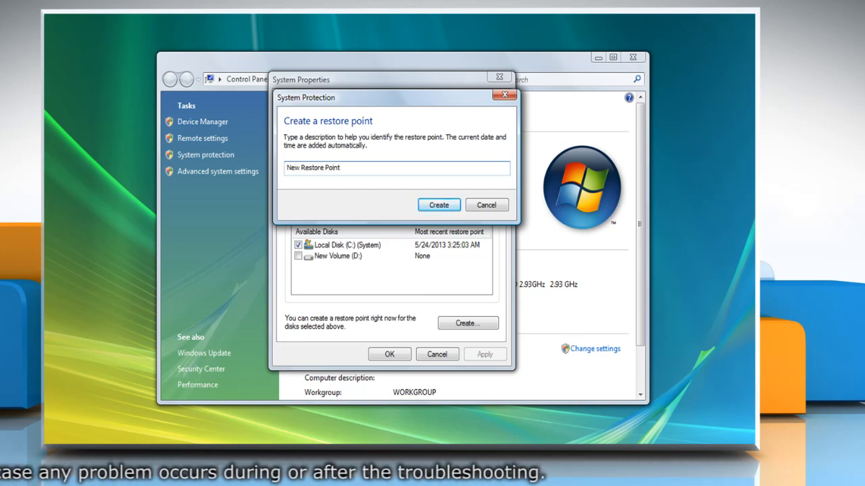
left_click(438, 205)
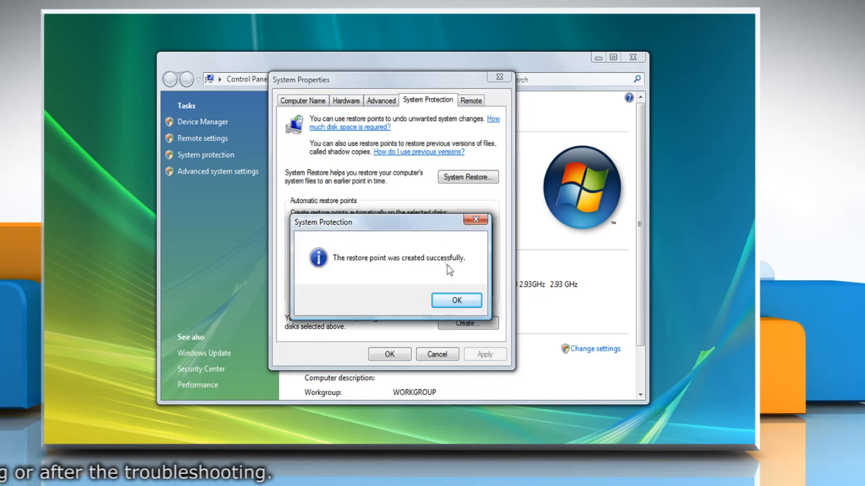
left_click(456, 300)
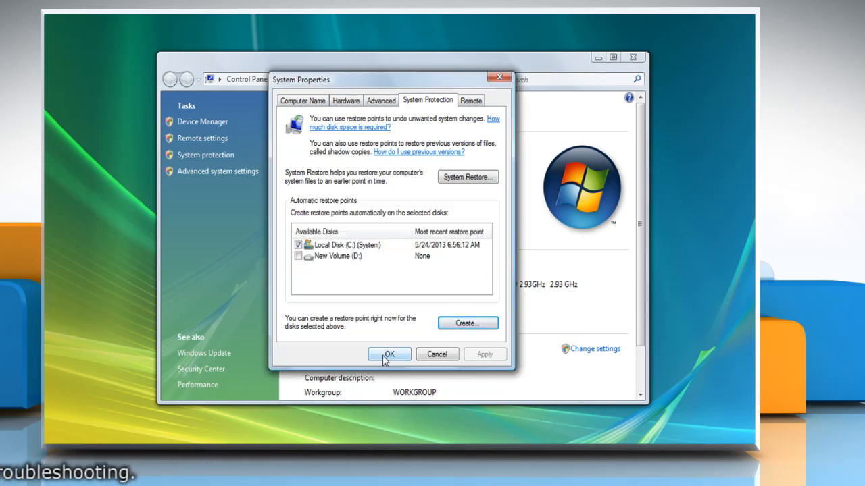
left_click(389, 355)
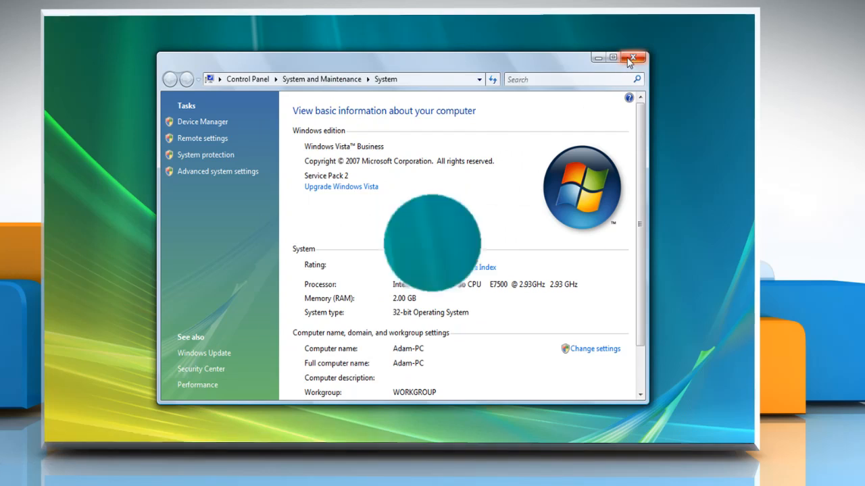
Launch Internet Explorer and load support.microsoft.com/kb/947821
left_click(634, 57)
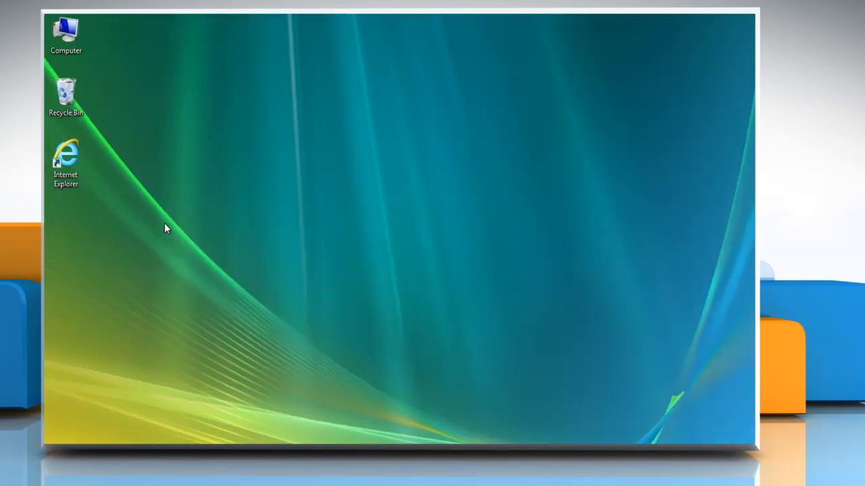
left_click(66, 162)
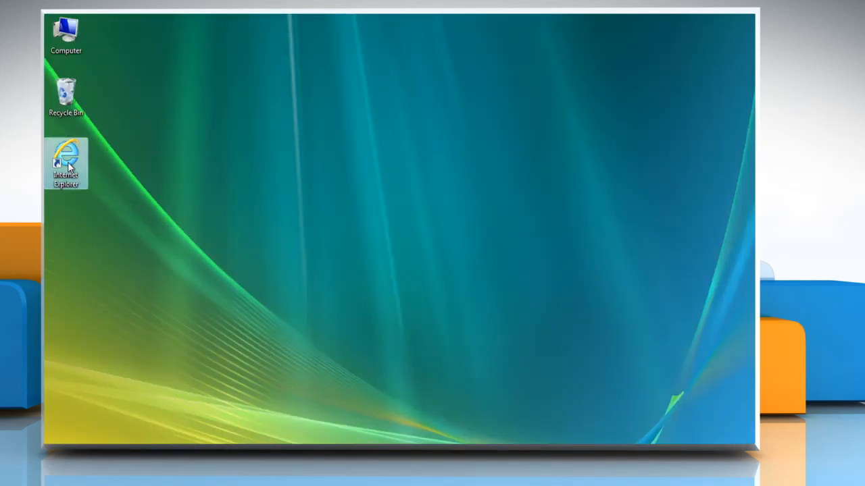
double_click(67, 163)
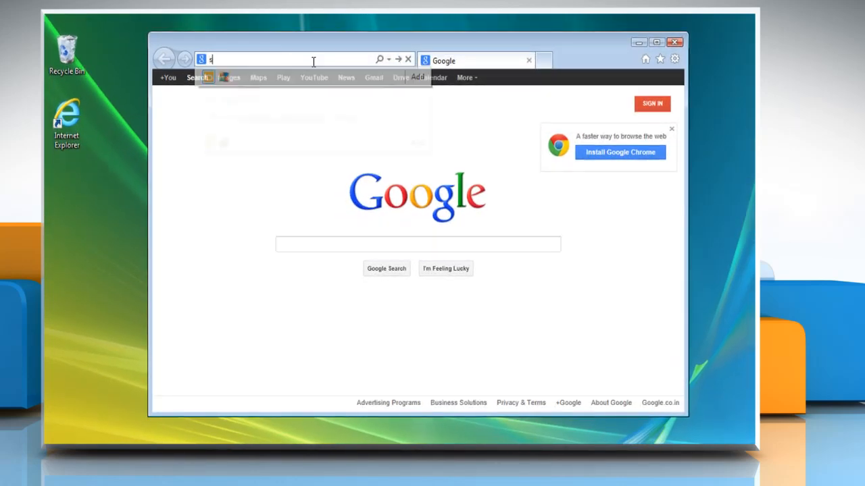
type("support.microsoft")
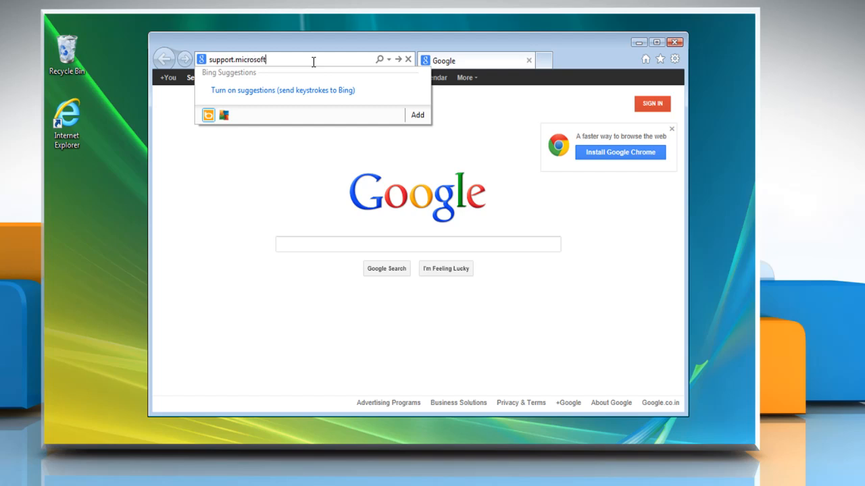
type(".com/kb")
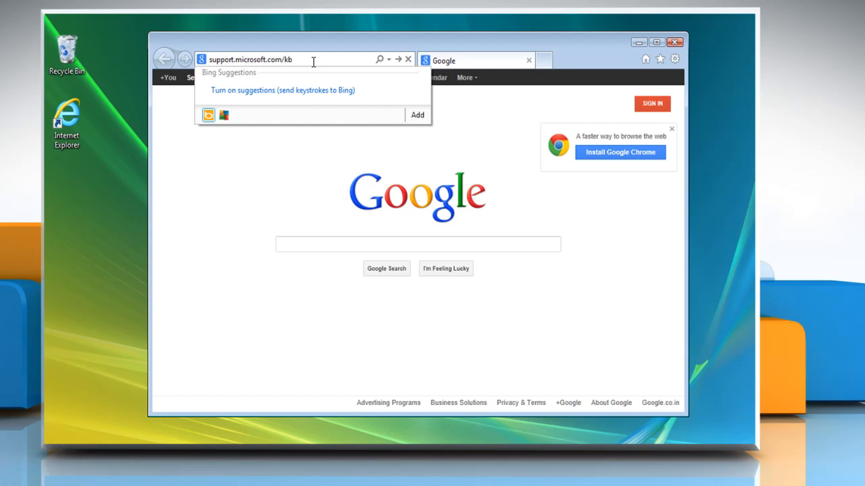
type("/")
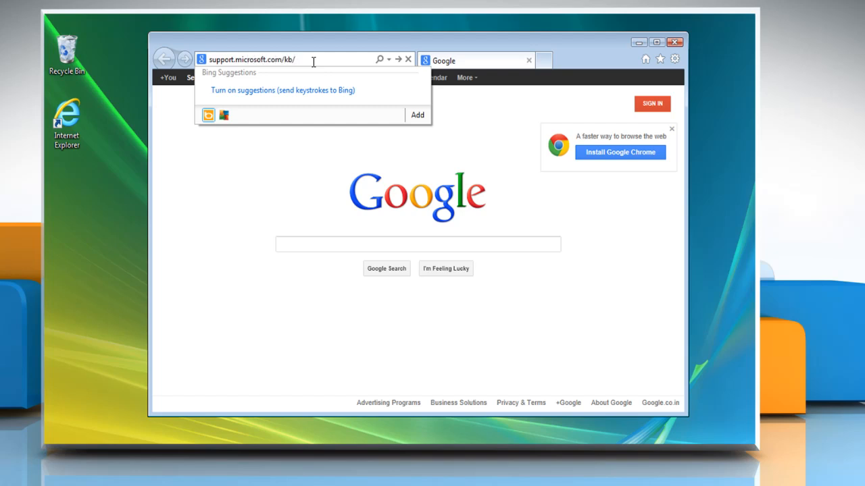
type("947821")
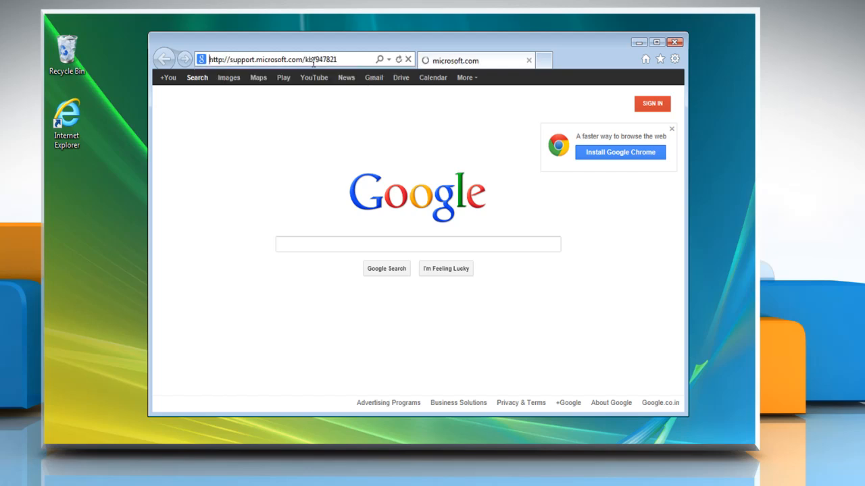
key("Return")
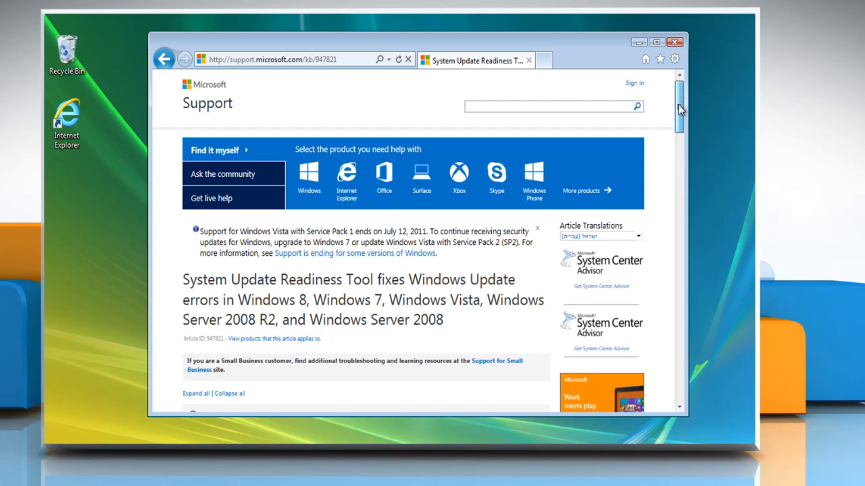
Download and install the x86 Vista System Update Readiness Tool, then close the browser
scroll("down", 3)
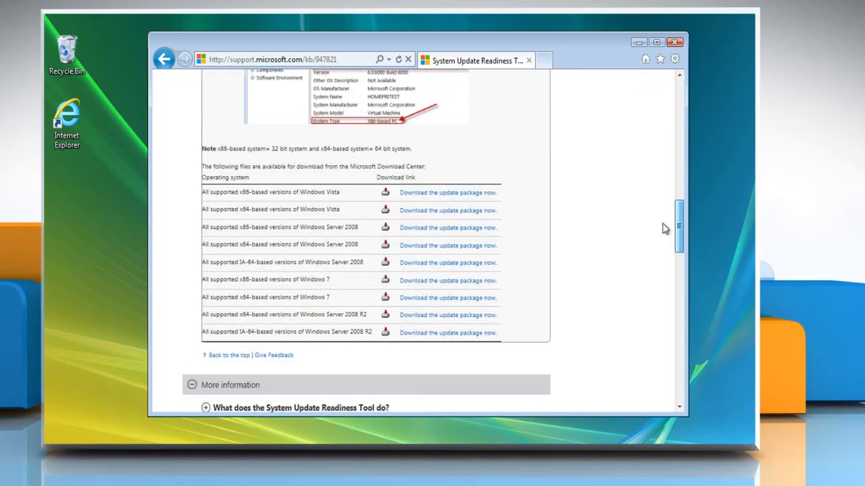
mouse_move(439, 196)
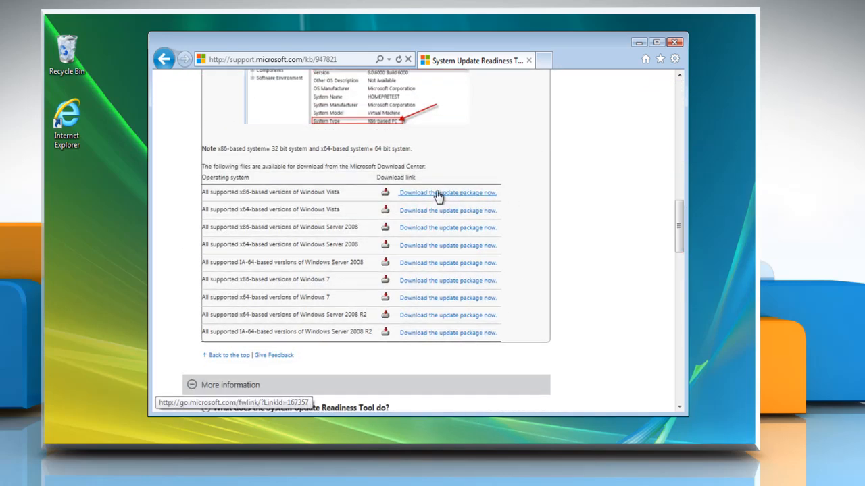
left_click(447, 193)
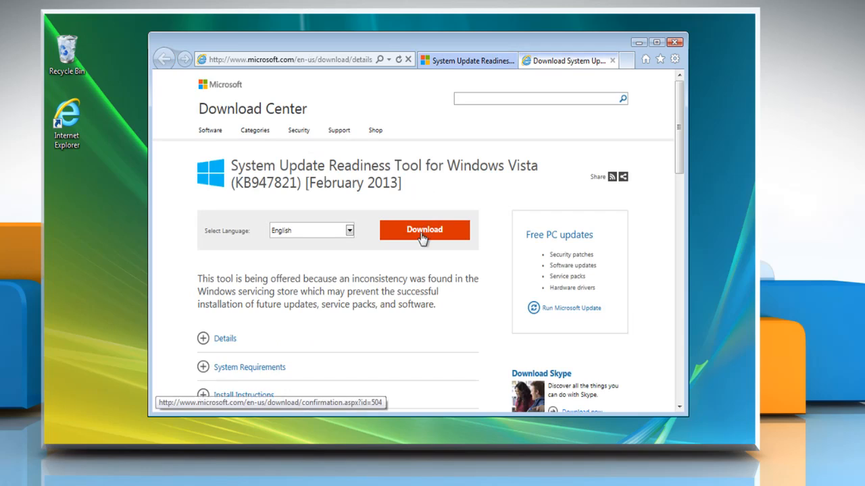
left_click(424, 230)
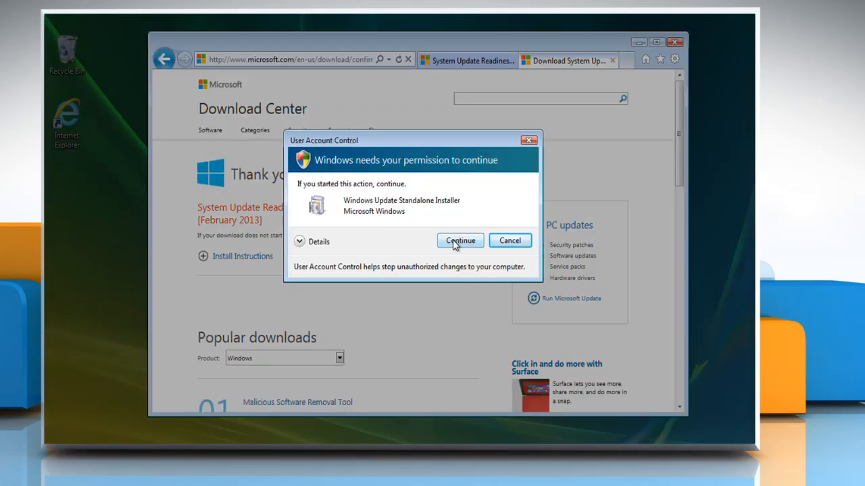
left_click(460, 240)
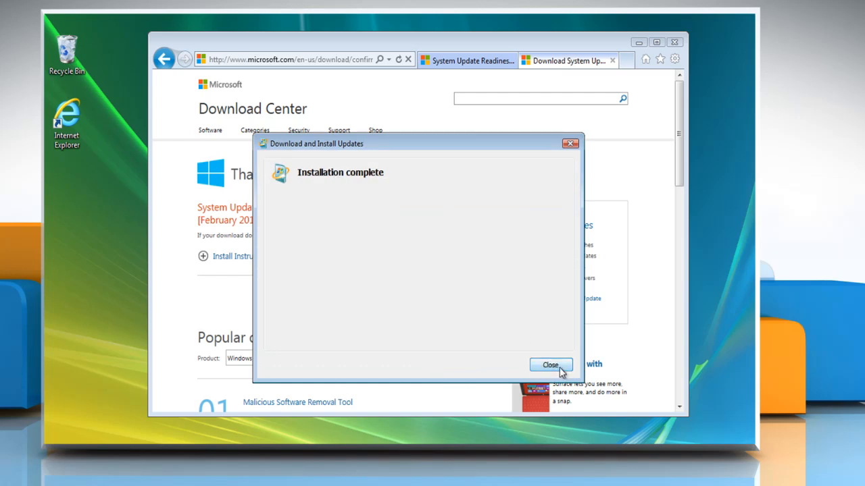
left_click(550, 365)
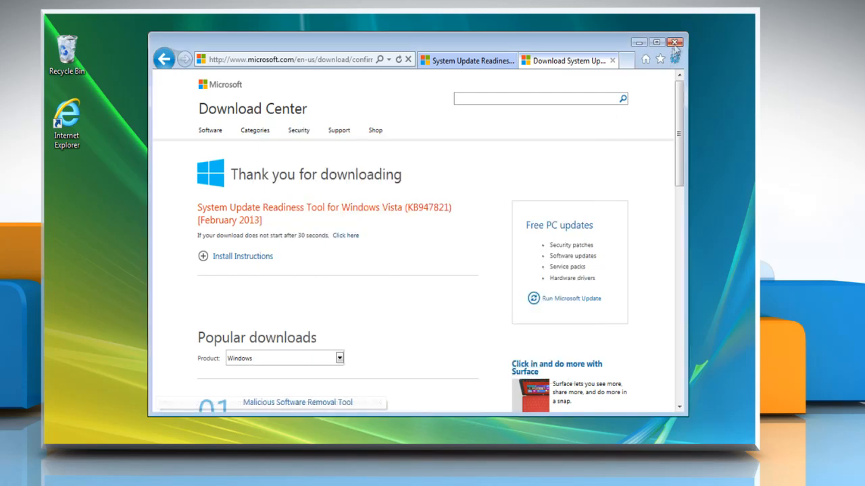
left_click(674, 41)
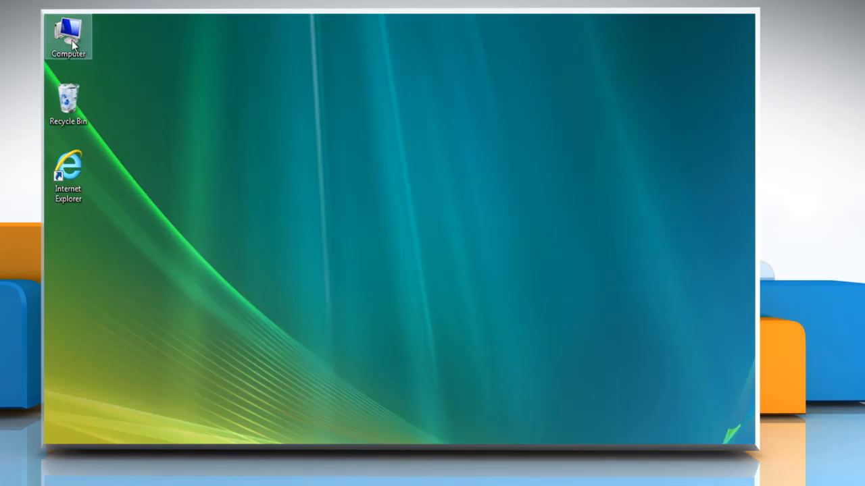
Run setup from the Windows Vista folder on Windows Vista Setup (E:) and allow it
right_click(68, 34)
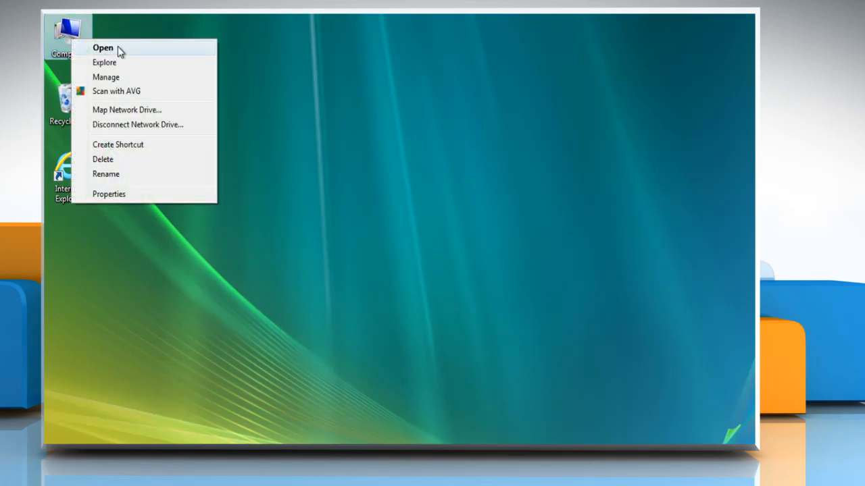
left_click(103, 47)
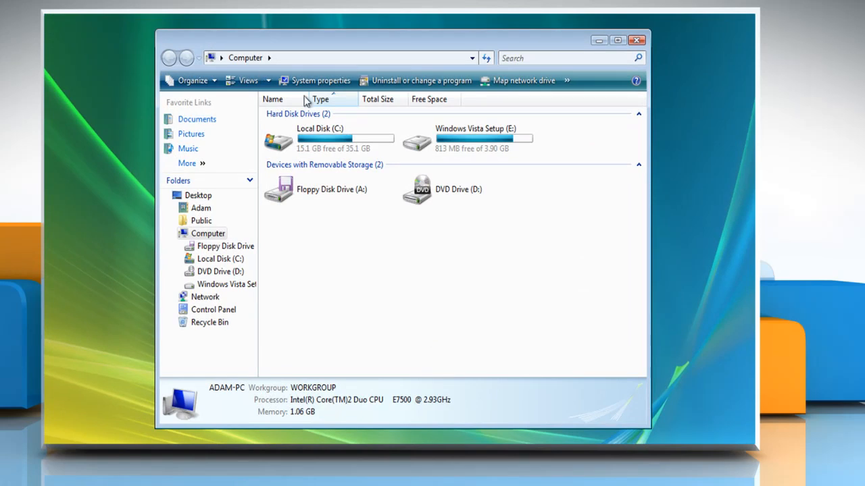
double_click(474, 138)
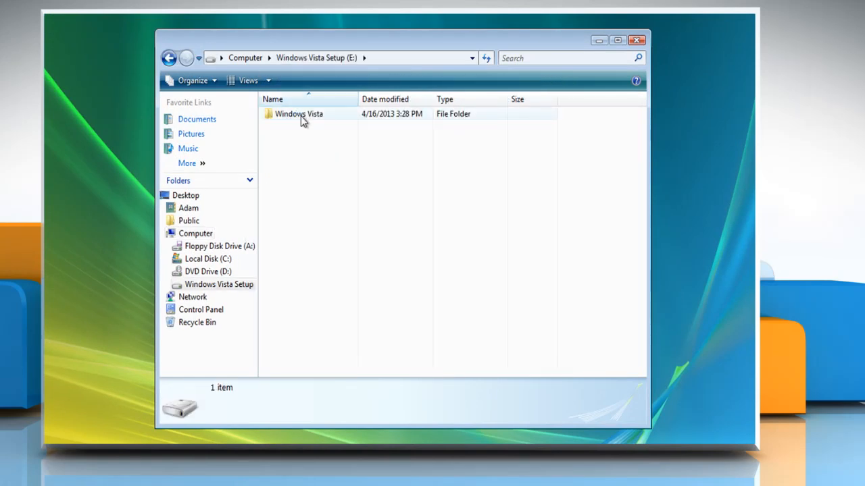
double_click(299, 113)
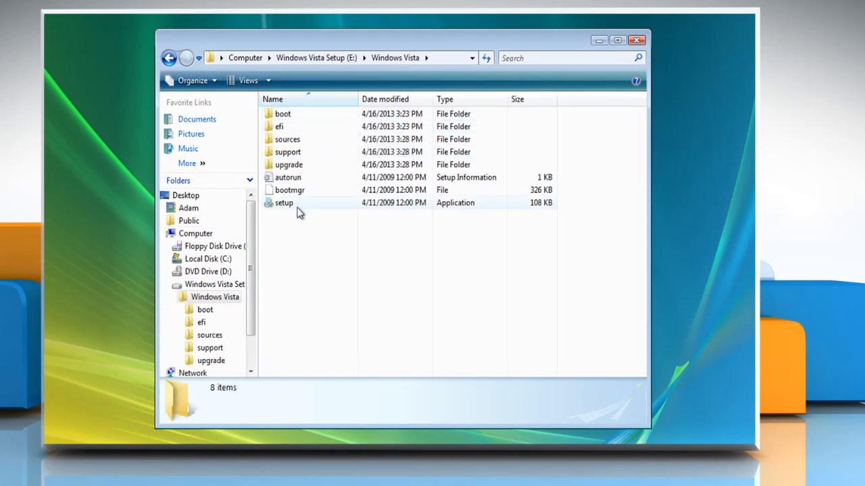
left_click(284, 203)
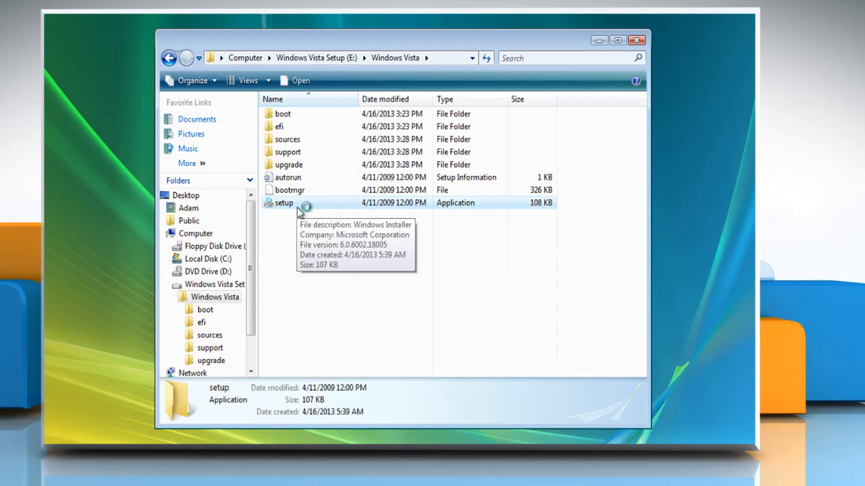
double_click(283, 203)
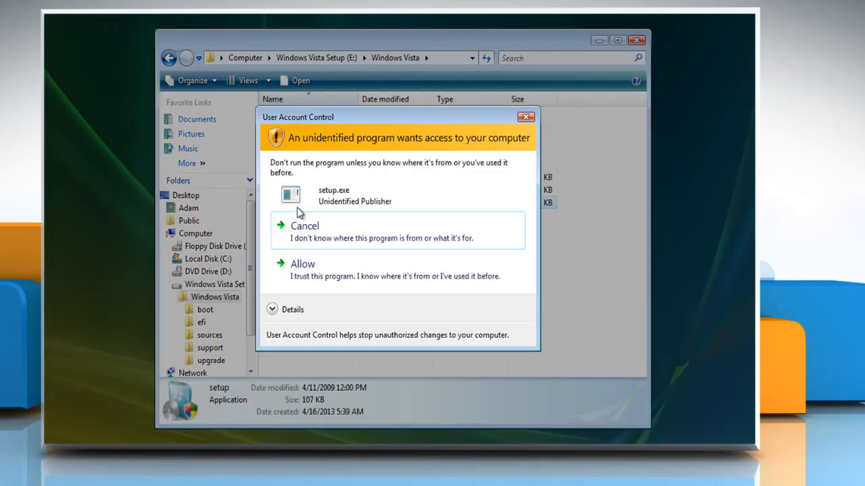
left_click(303, 263)
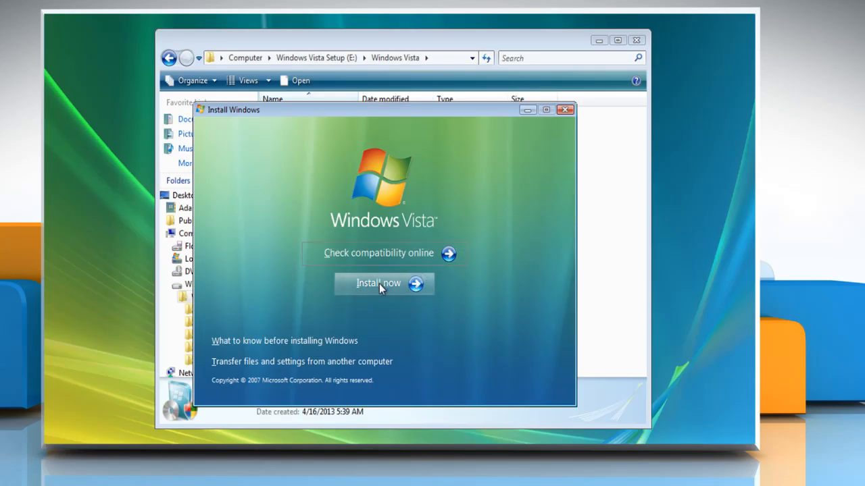
Start installation with the product key, accept the license terms, and confirm the time settings
left_click(378, 283)
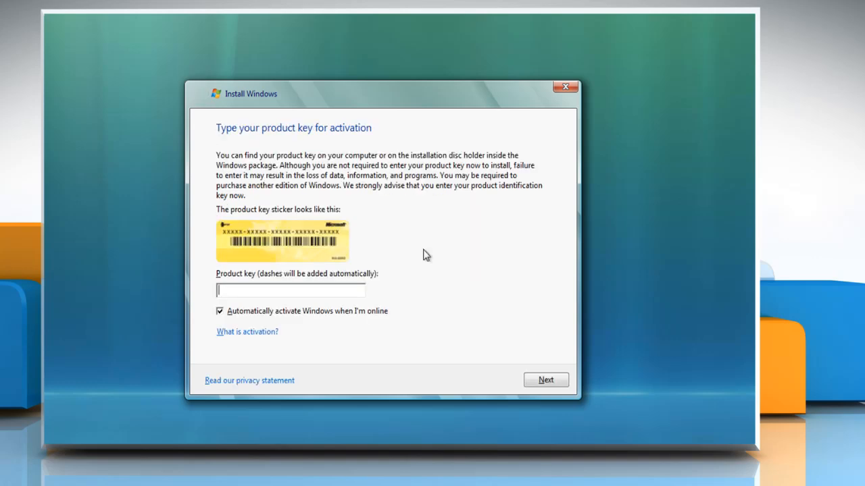
type("XXXXX-XXXXX-XXXXX-XXXXX-XXXXX")
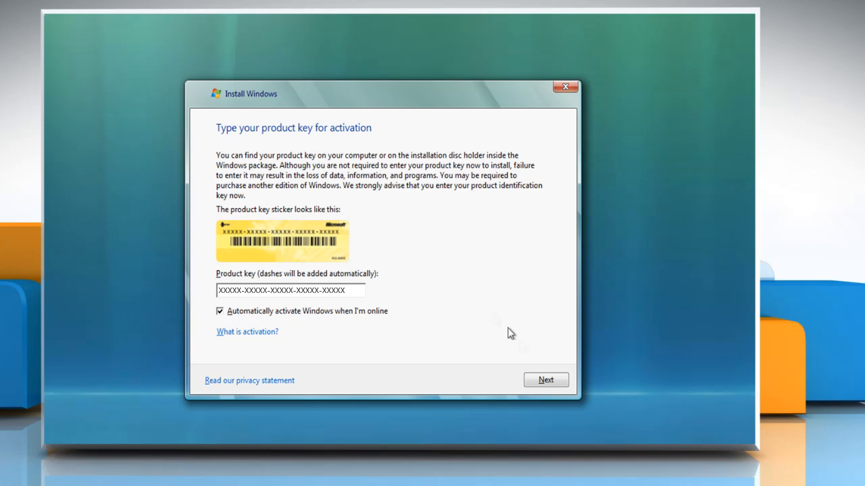
left_click(545, 380)
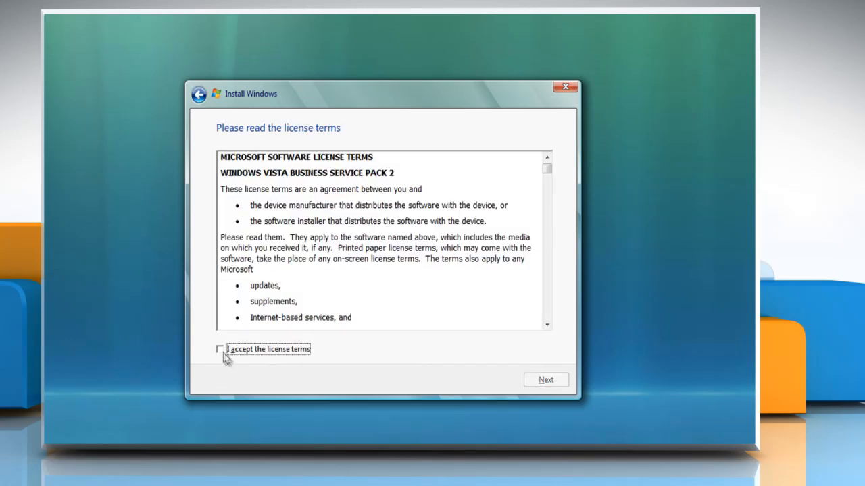
left_click(219, 350)
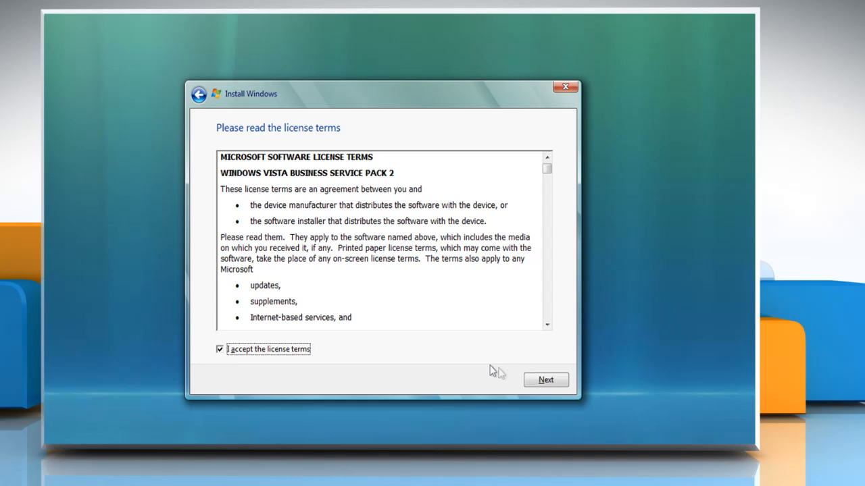
left_click(546, 379)
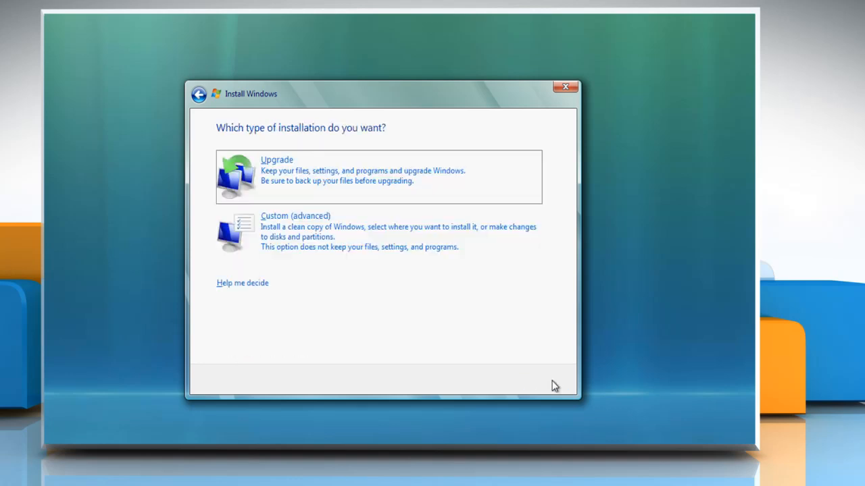
mouse_move(474, 299)
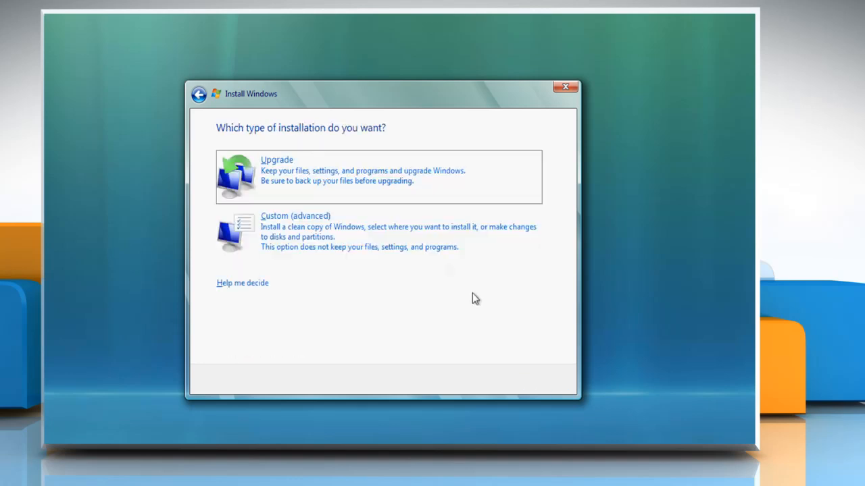
mouse_move(370, 184)
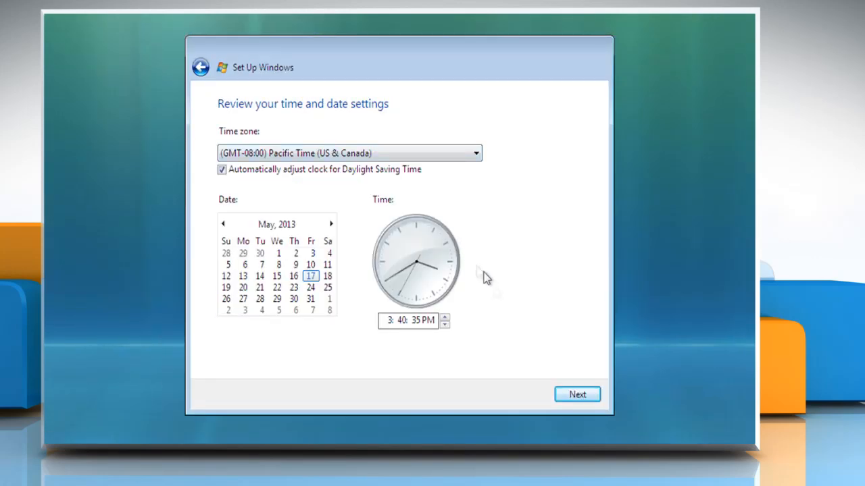
left_click(576, 394)
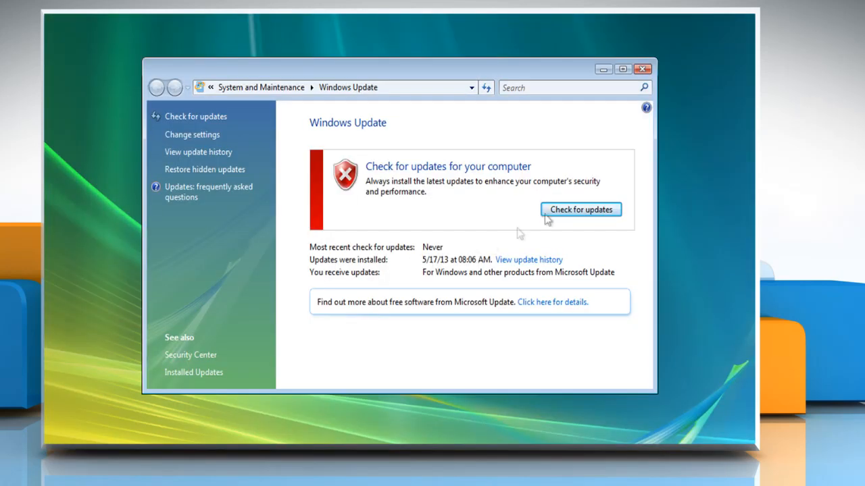
Start a Windows Update check for new updates
left_click(580, 209)
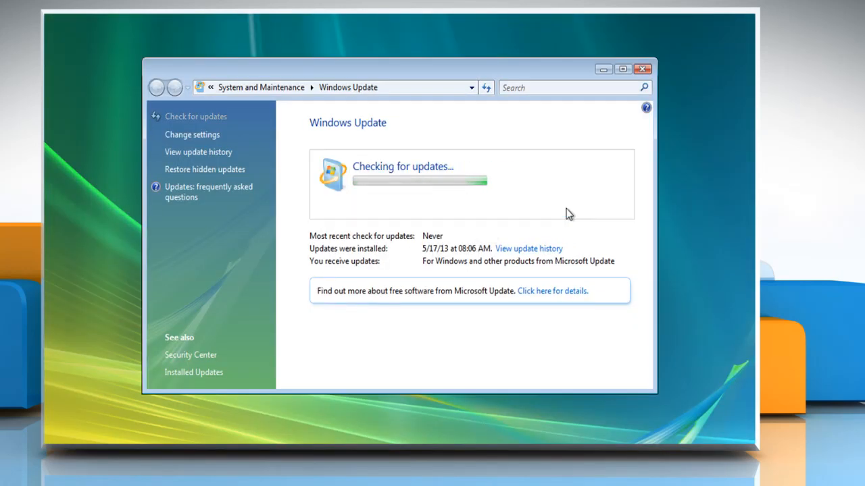